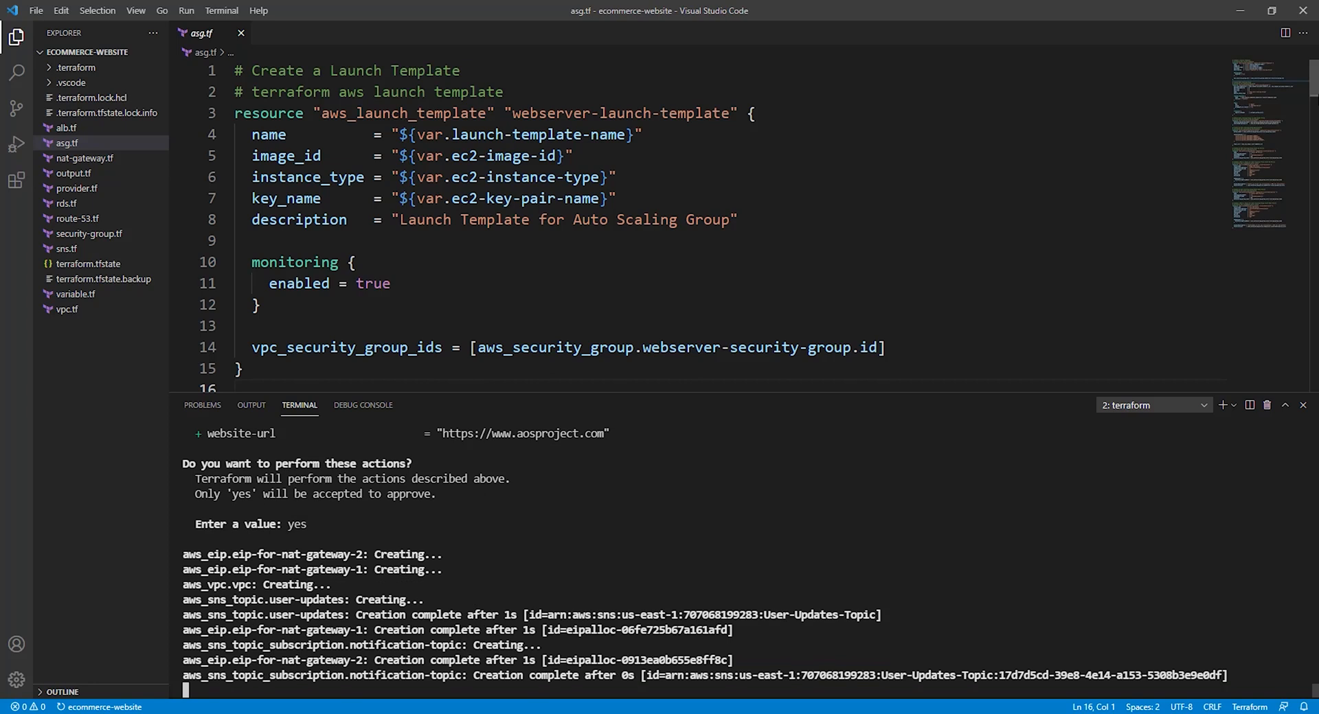
# Review asg.tf while terraform apply completes, then switch to vpc.tf once outputs are listed
pyautogui.scroll(-3)
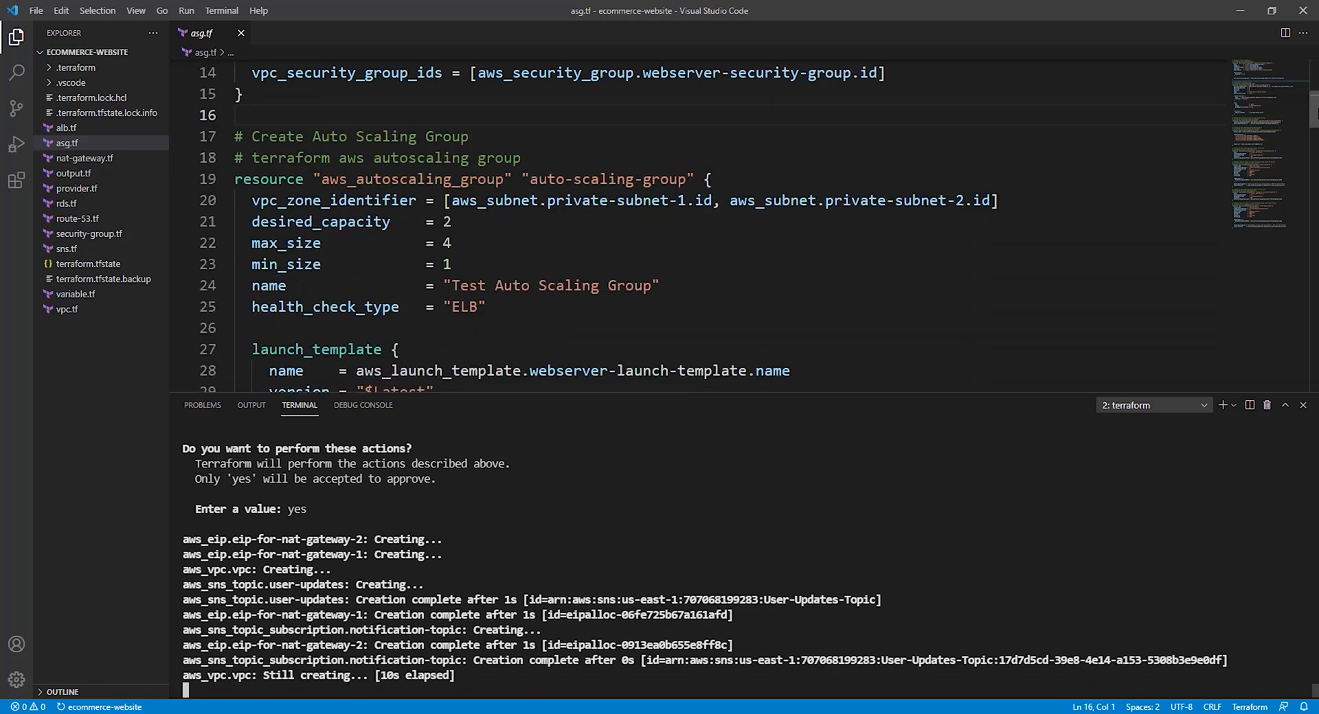
pyautogui.scroll(-3)
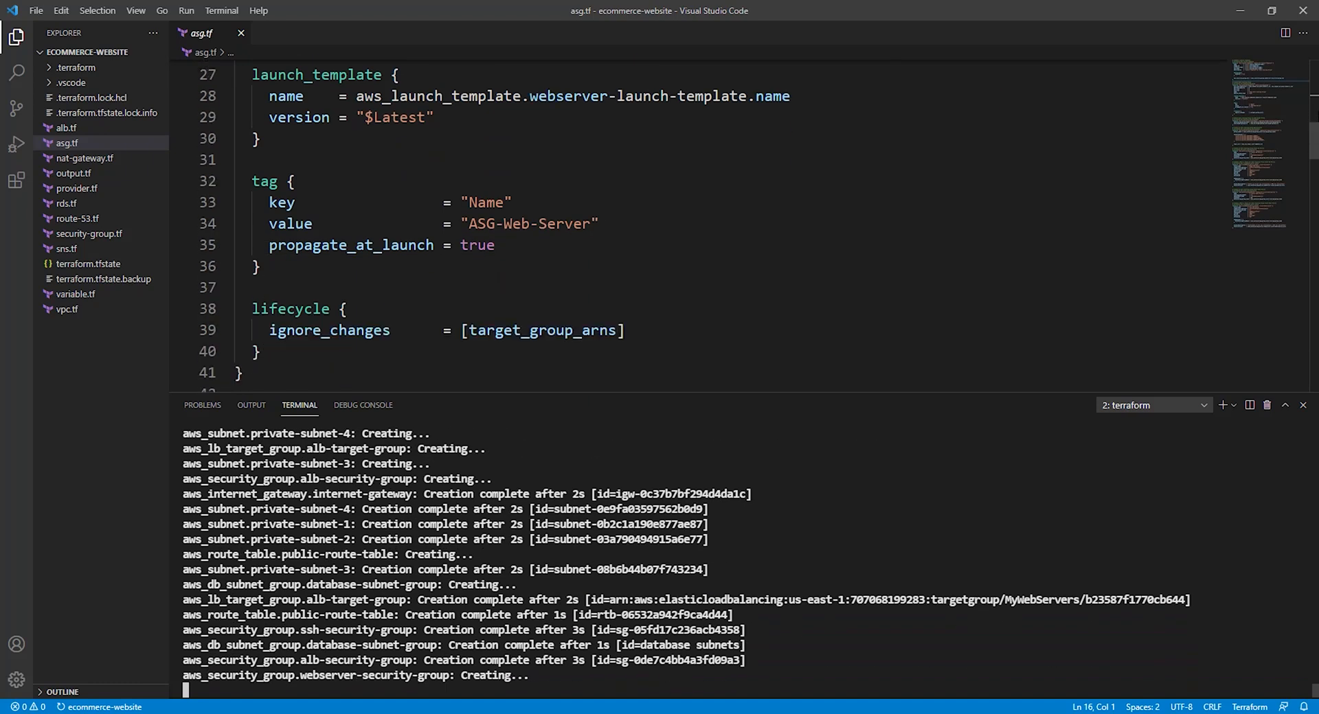
pyautogui.scroll(3)
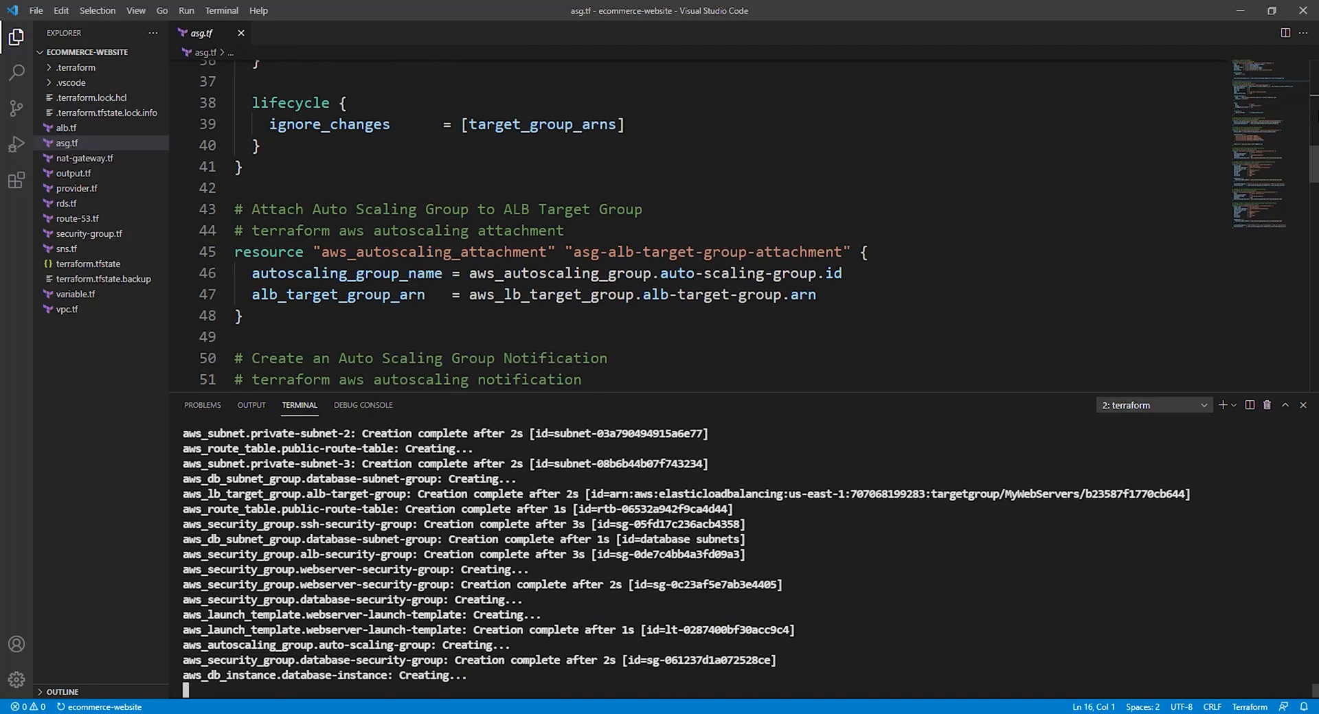
pyautogui.scroll(-3)
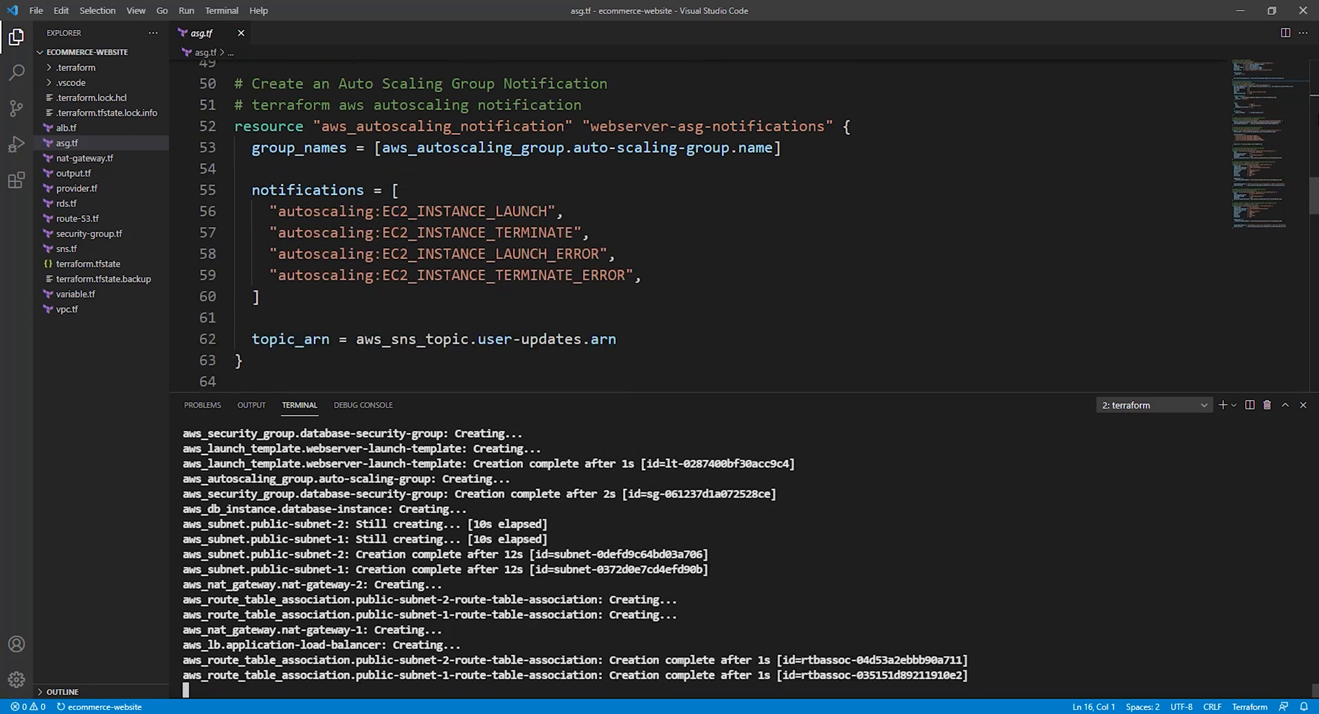
pyautogui.click(66, 294)
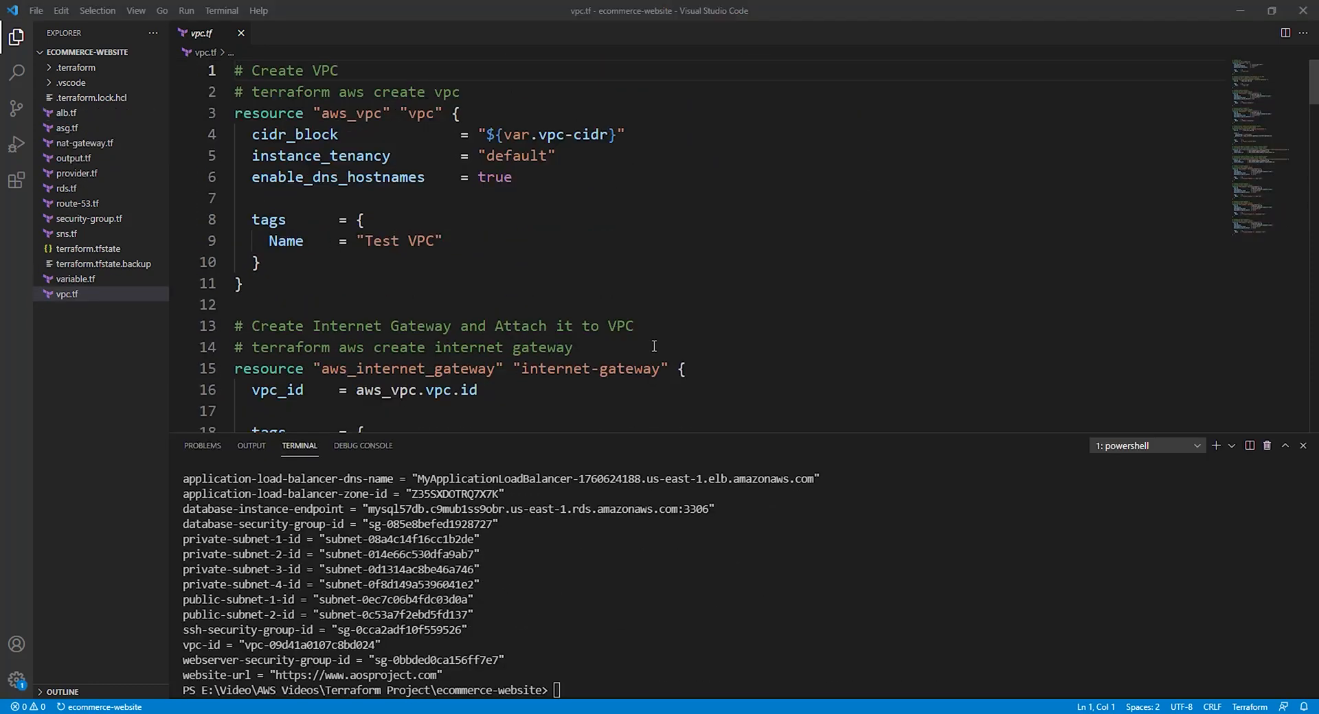
pyautogui.moveTo(87, 151)
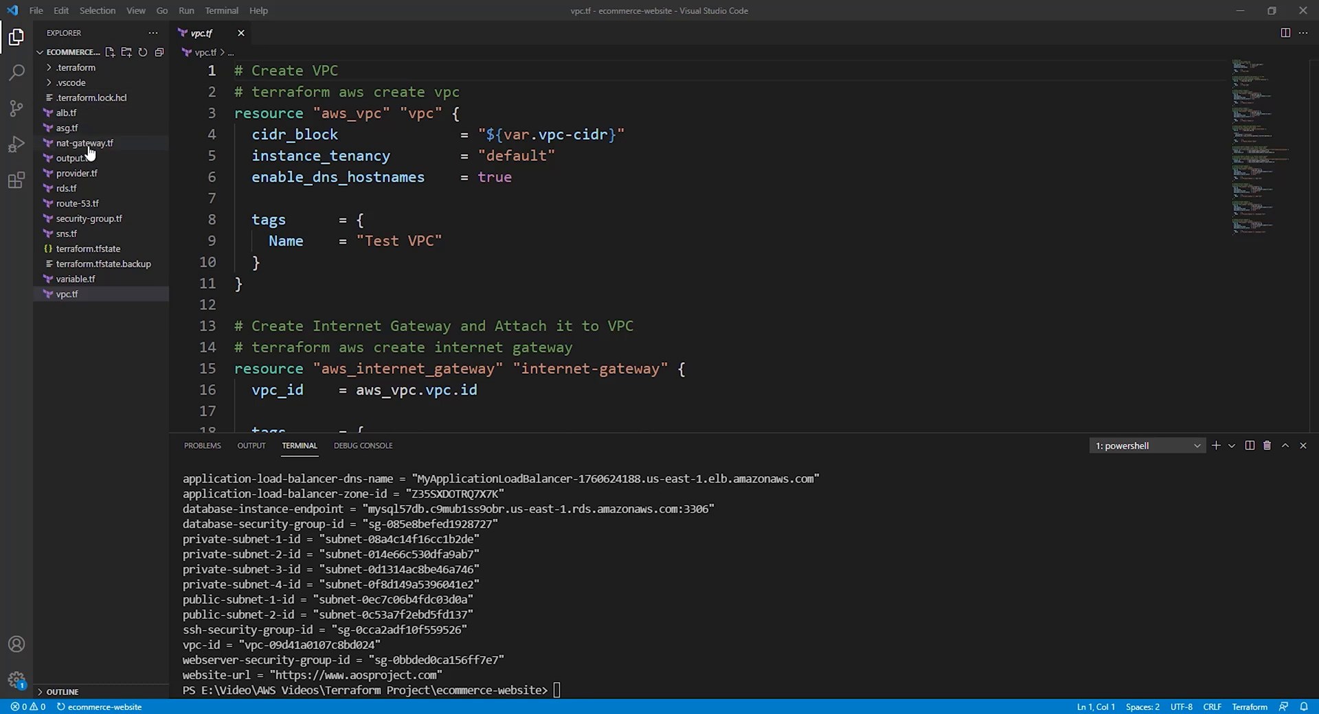
pyautogui.moveTo(81, 312)
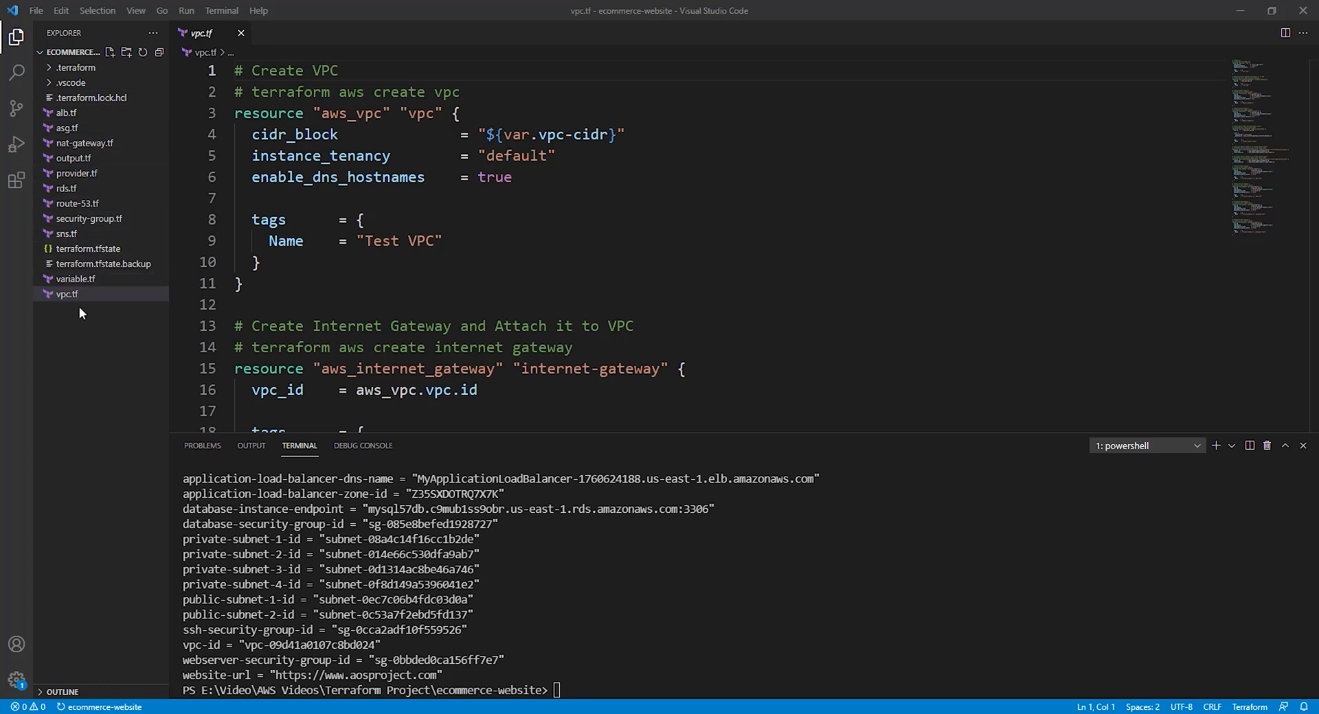
pyautogui.moveTo(67, 294)
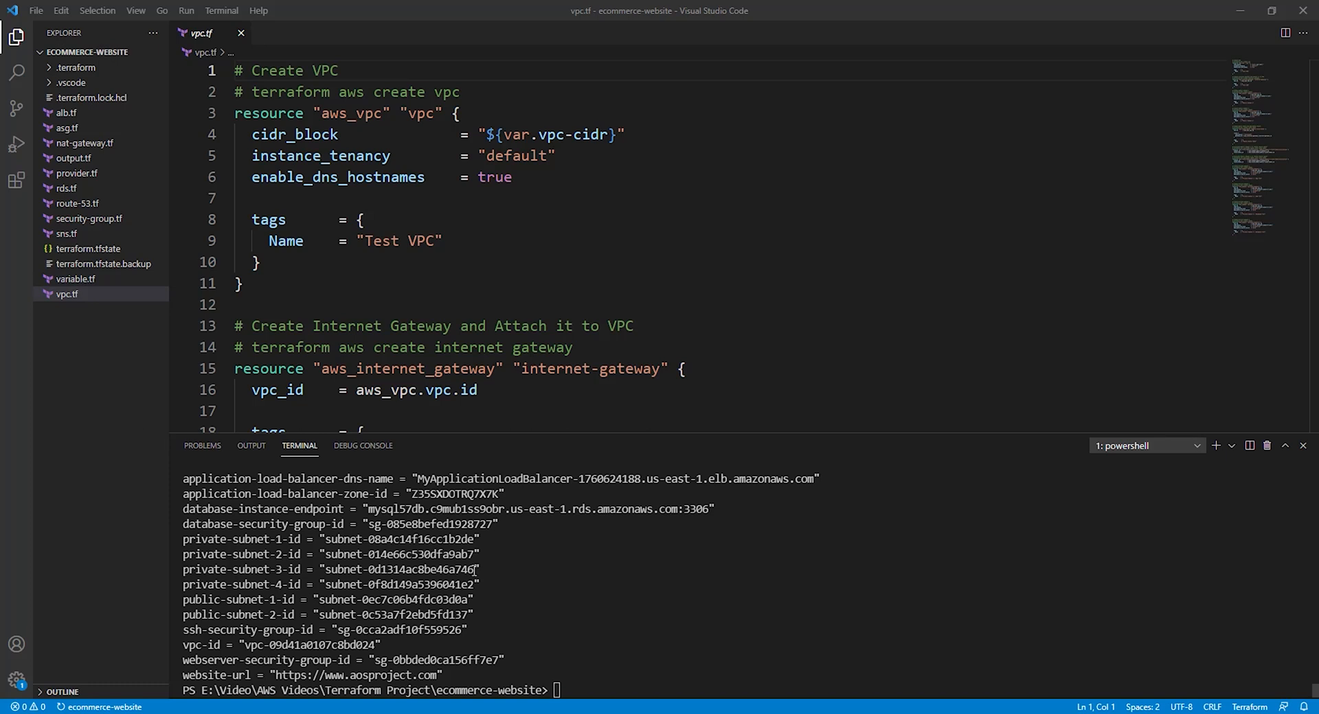
pyautogui.moveTo(335, 605)
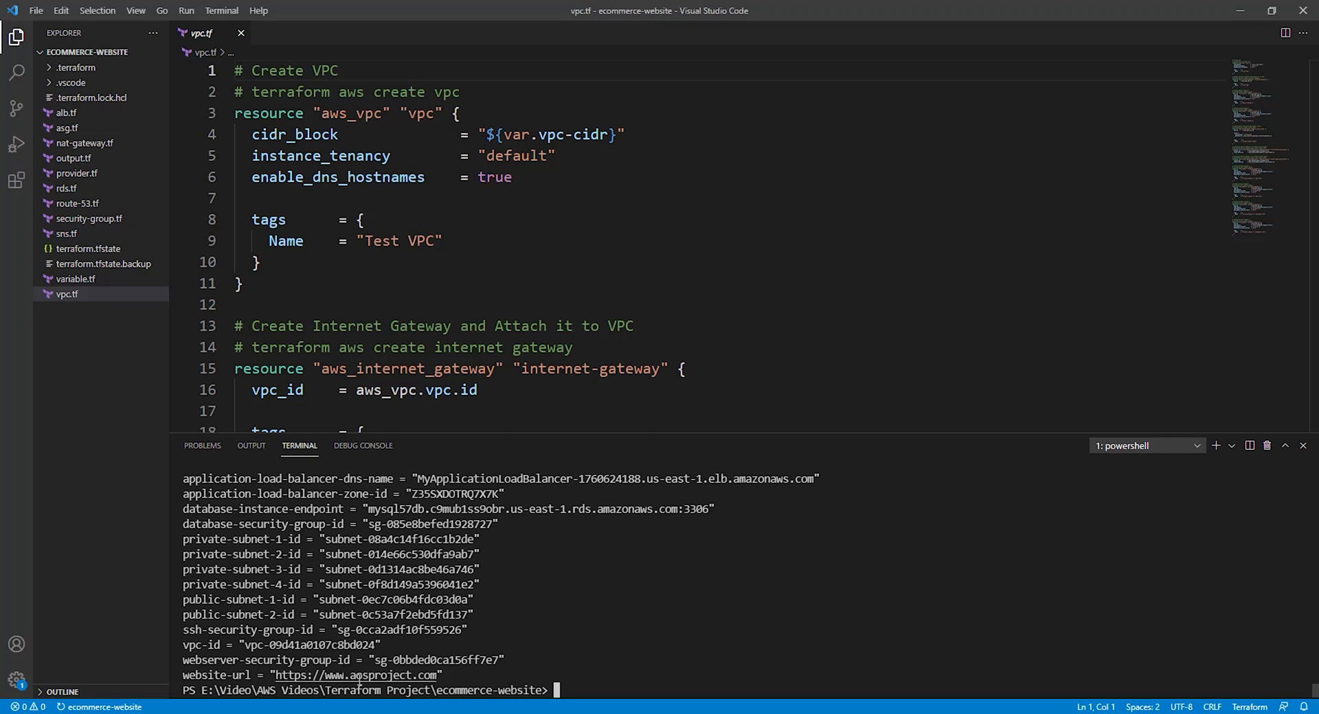
pyautogui.moveTo(356, 674)
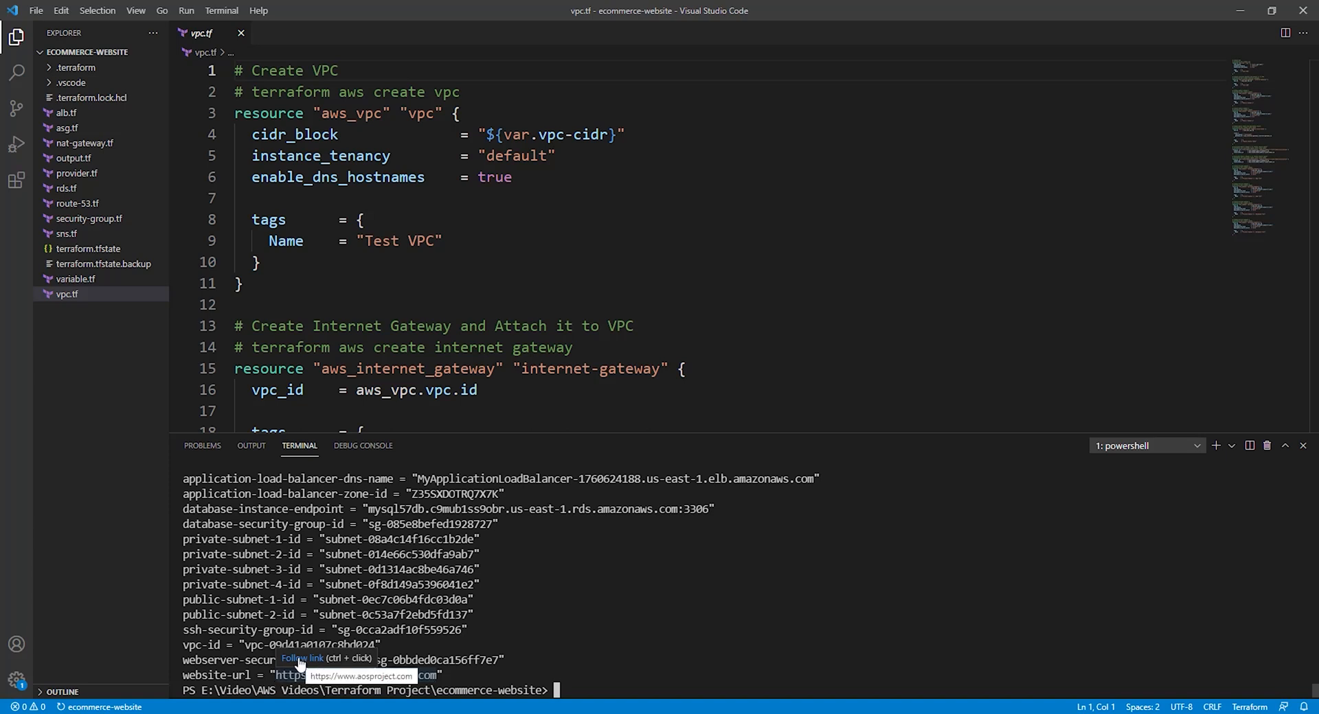
# Follow the website-url output link so the FleetCart store loads in the browser
pyautogui.click(361, 676)
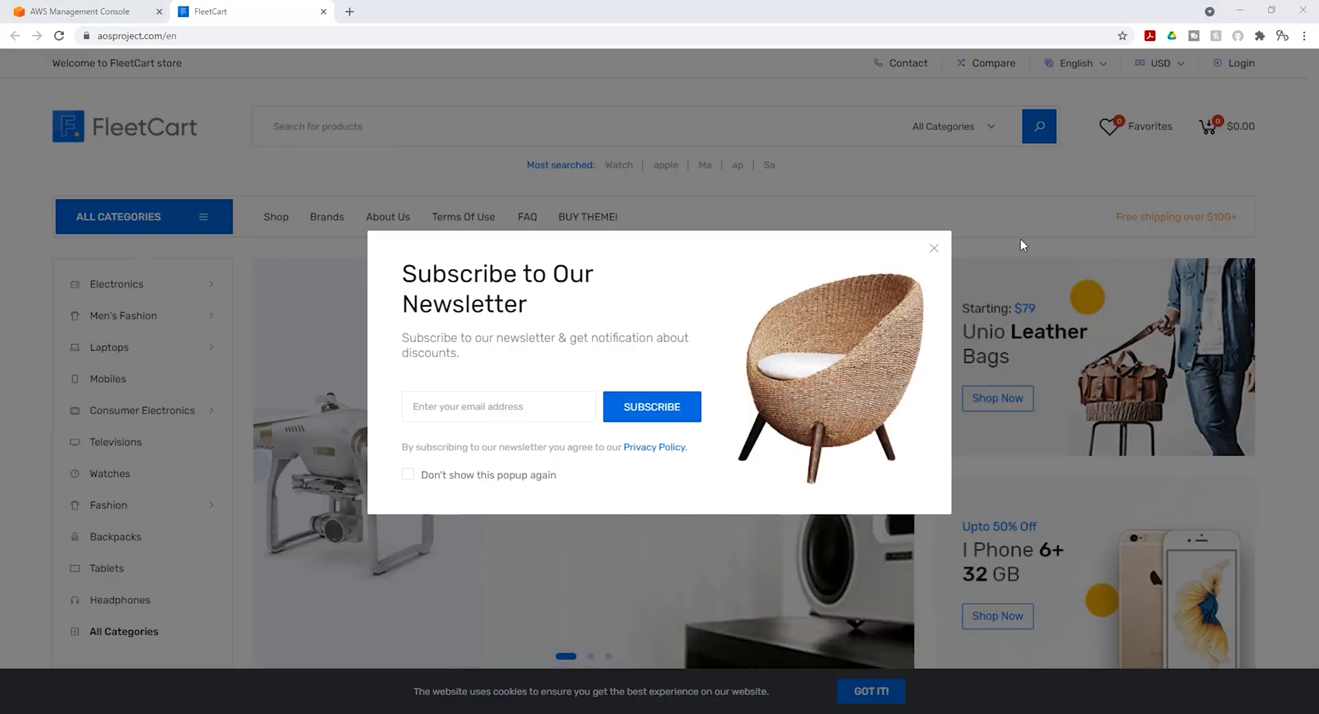
# Dismiss the Subscribe to Our Newsletter popup and browse the homepage's trending categories
pyautogui.click(933, 247)
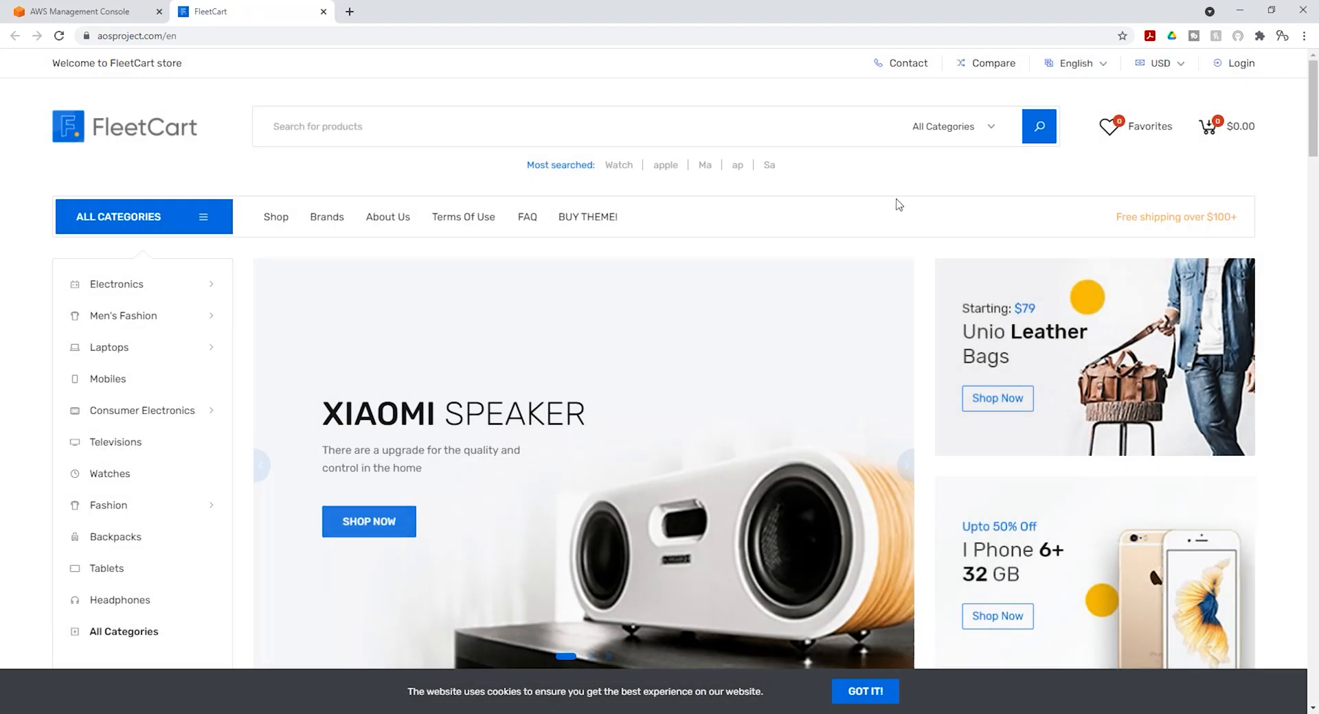
pyautogui.scroll(-3)
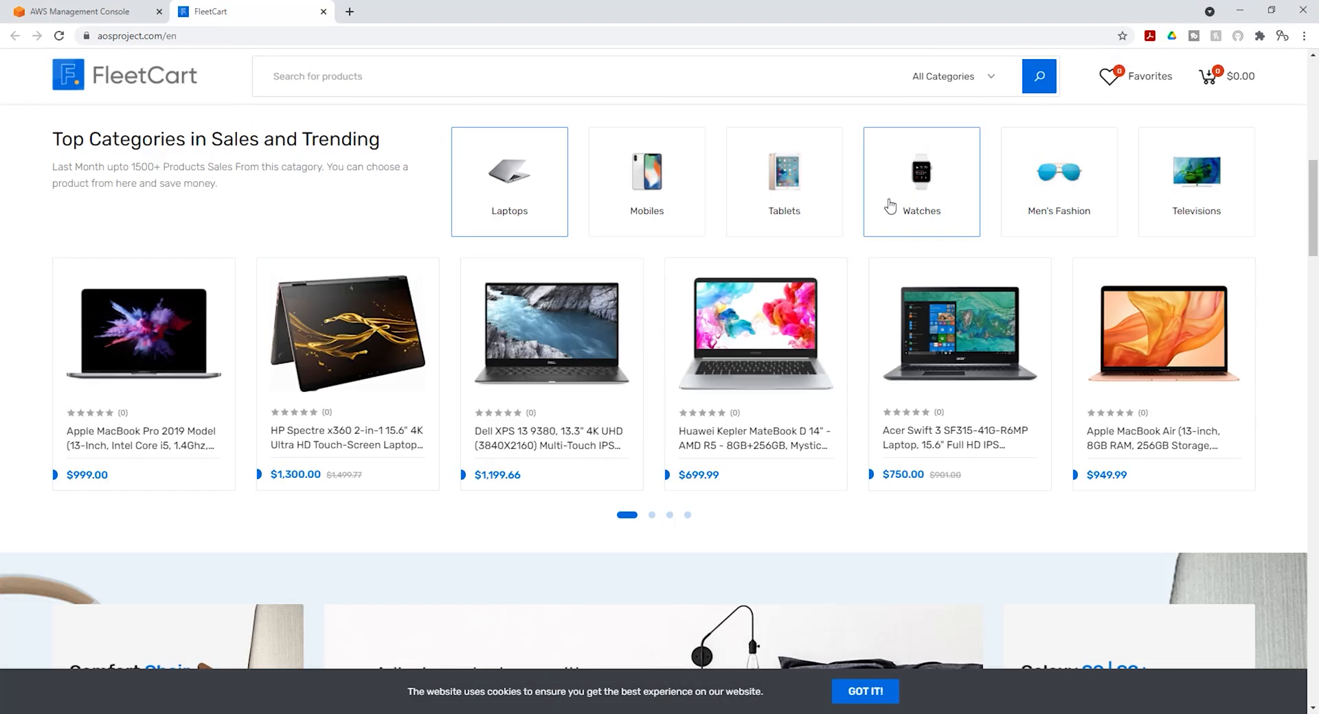
pyautogui.scroll(3)
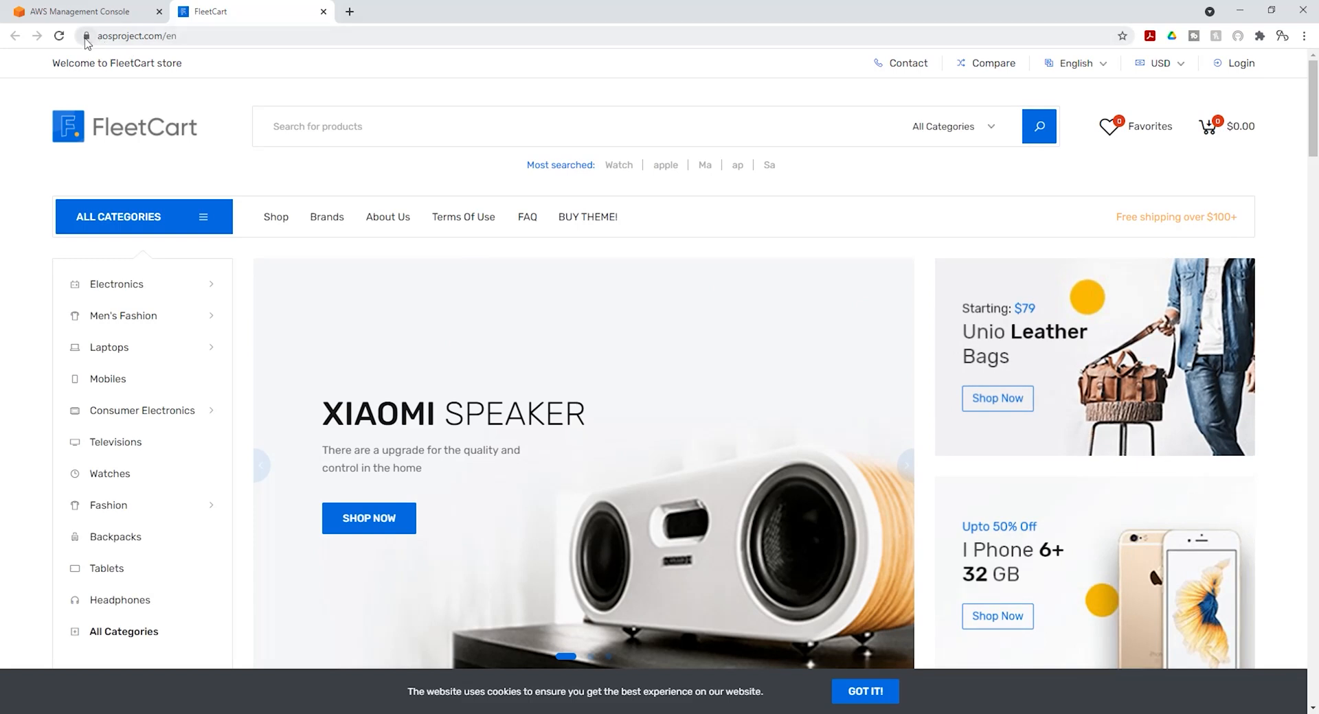
pyautogui.click(86, 35)
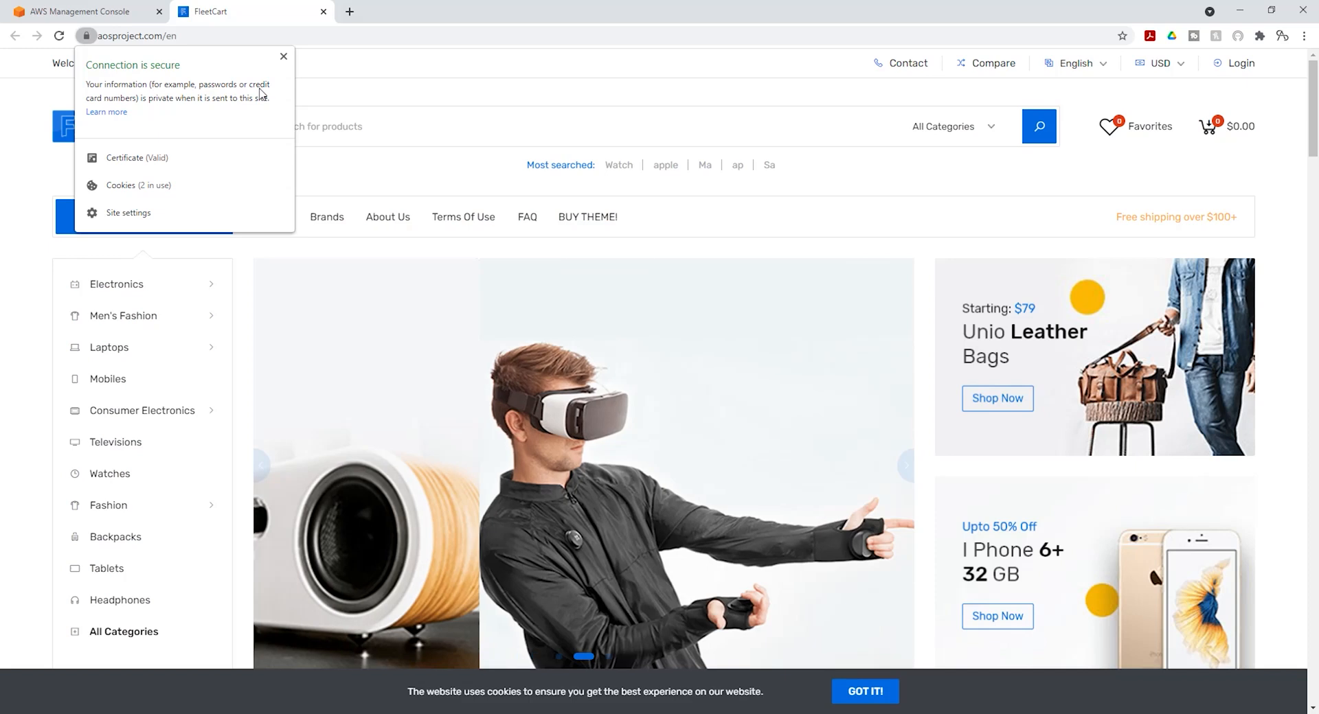
pyautogui.click(283, 56)
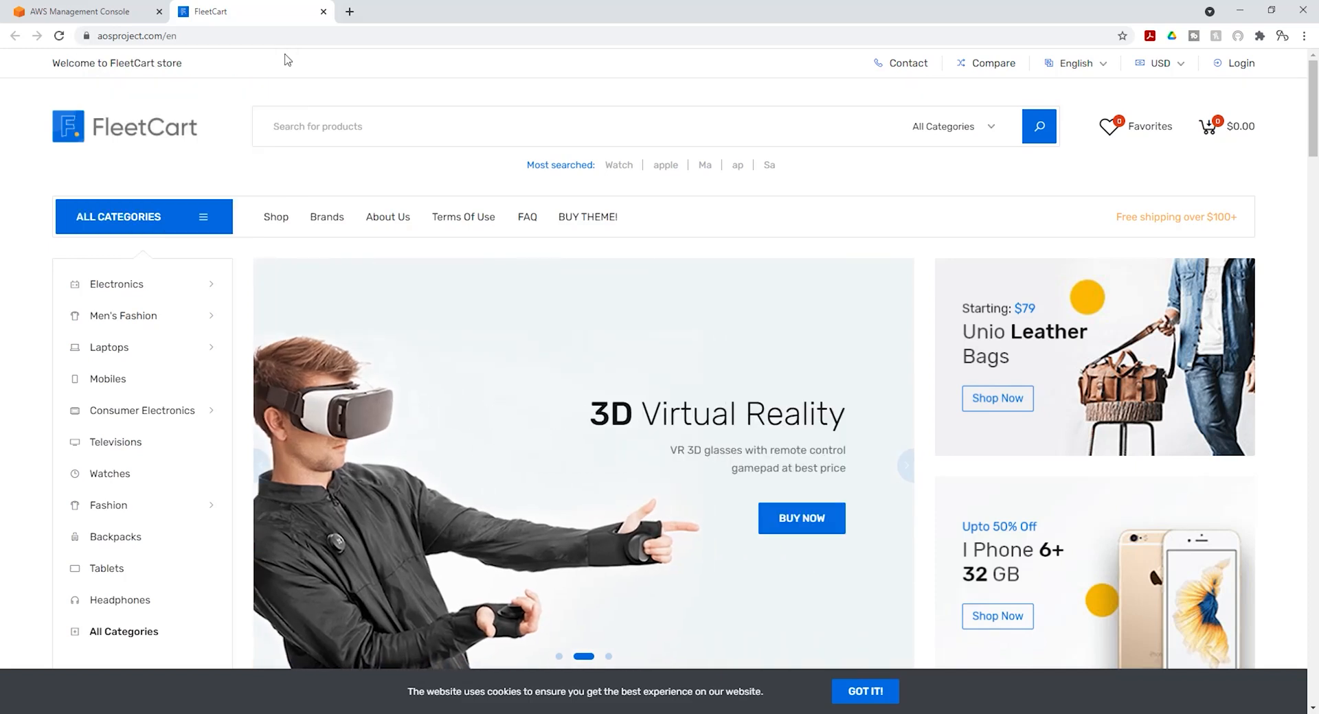